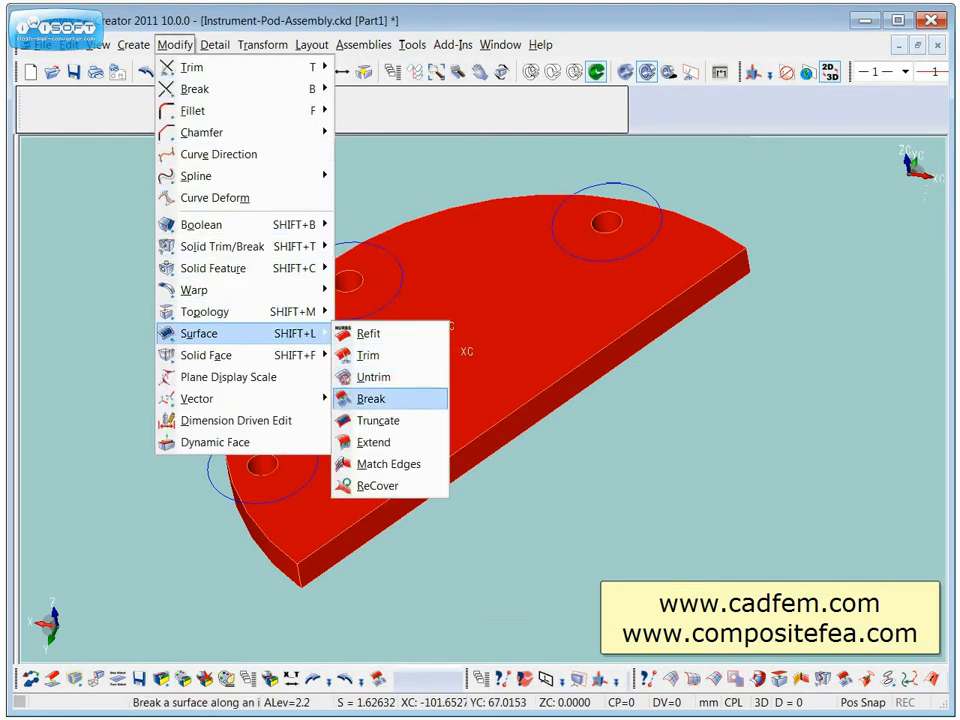
# Break the plate's top face along the circle around the upper-right hole
pyautogui.click(370, 398)
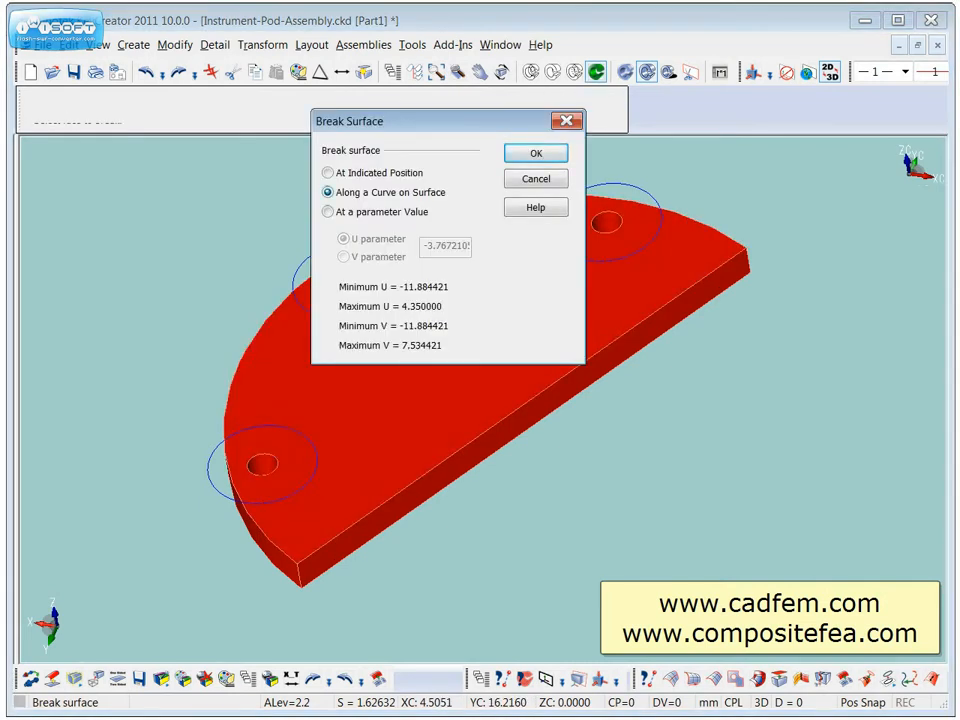
pyautogui.click(535, 153)
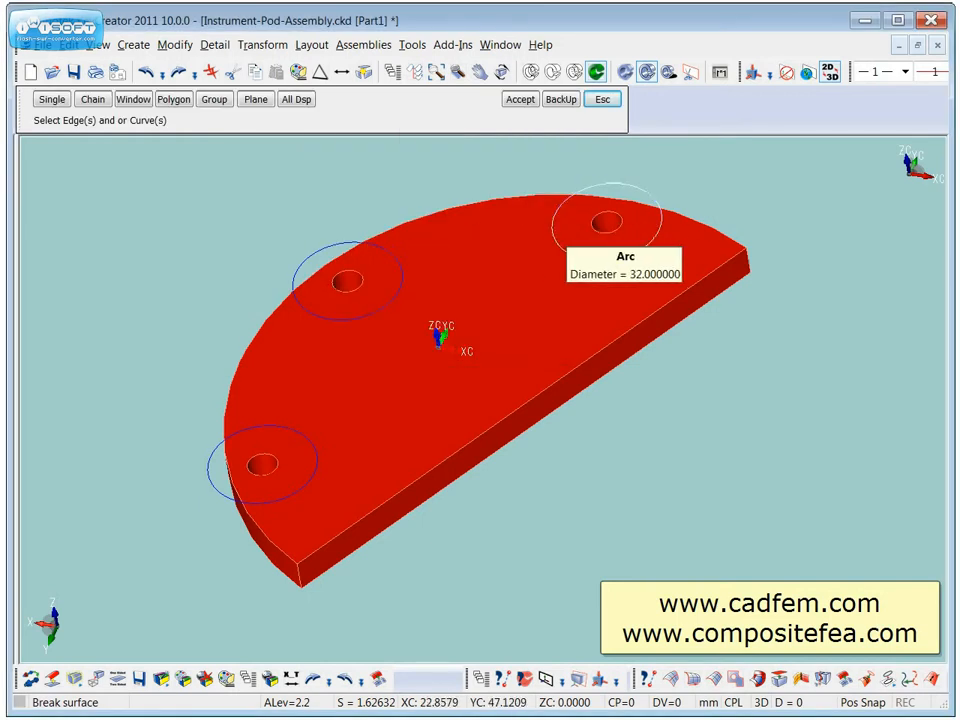
pyautogui.click(600, 220)
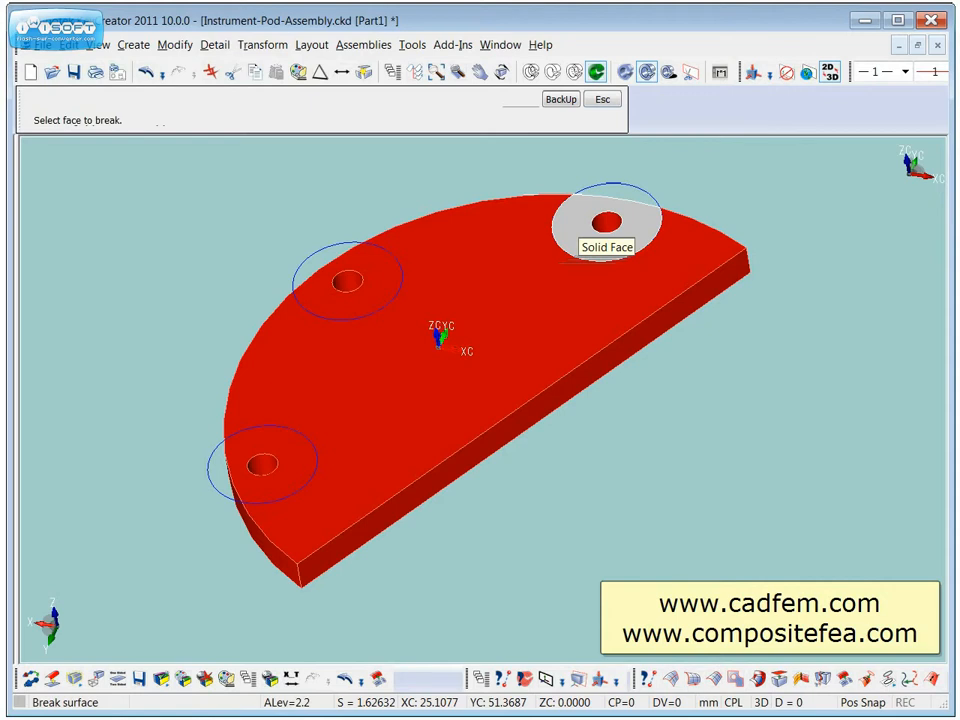
# Break the top face along the circles around the upper-left and lower-left holes
pyautogui.click(606, 221)
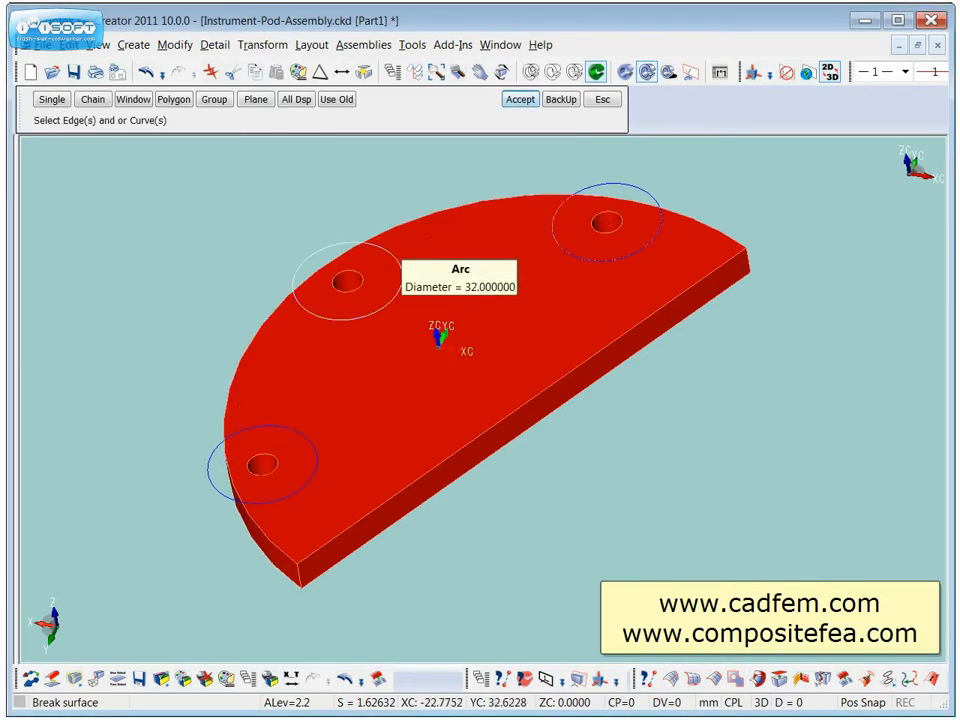
pyautogui.click(350, 280)
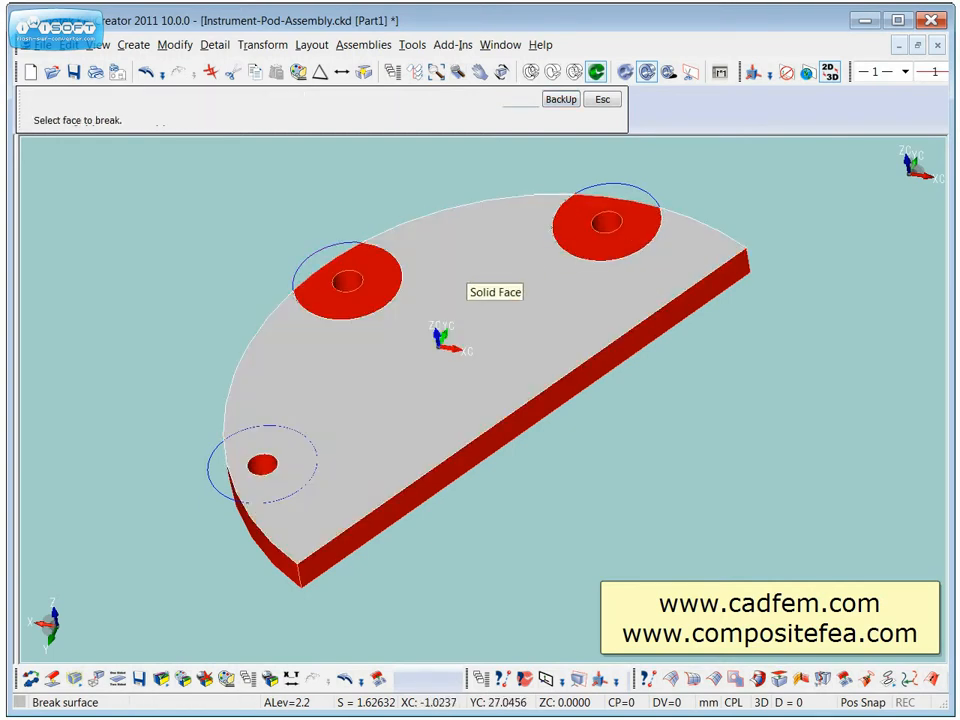
pyautogui.click(495, 292)
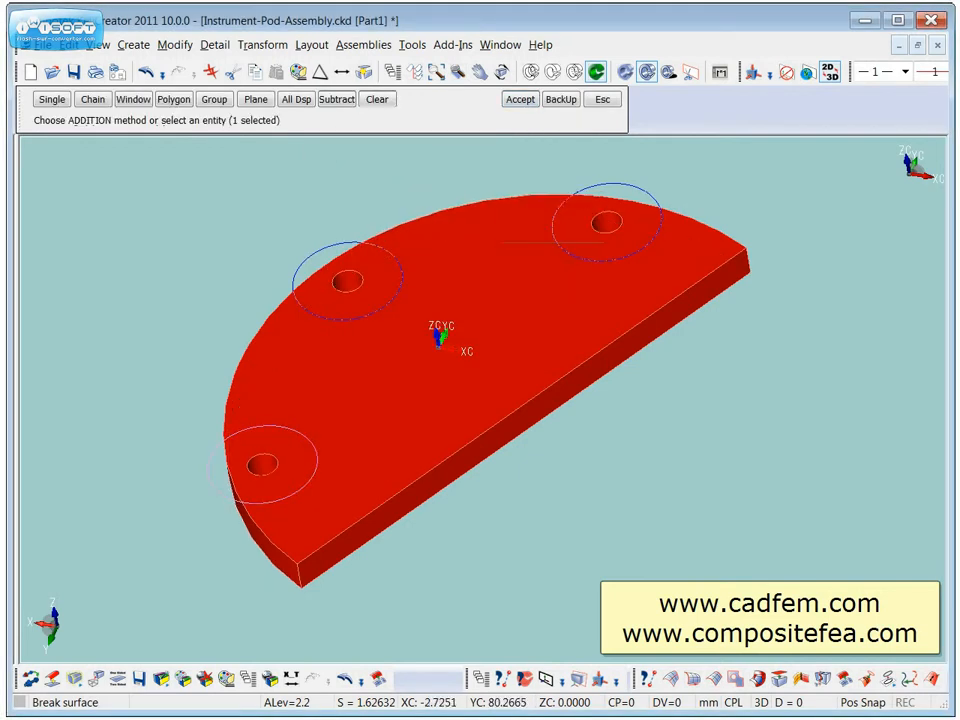
pyautogui.click(520, 98)
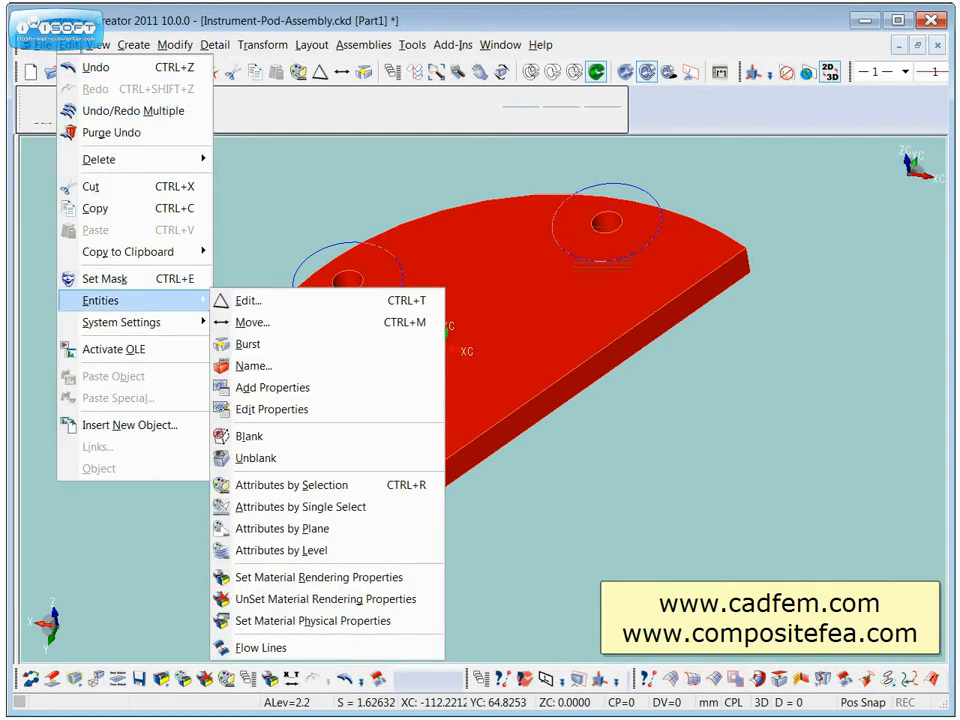
pyautogui.moveTo(318, 577)
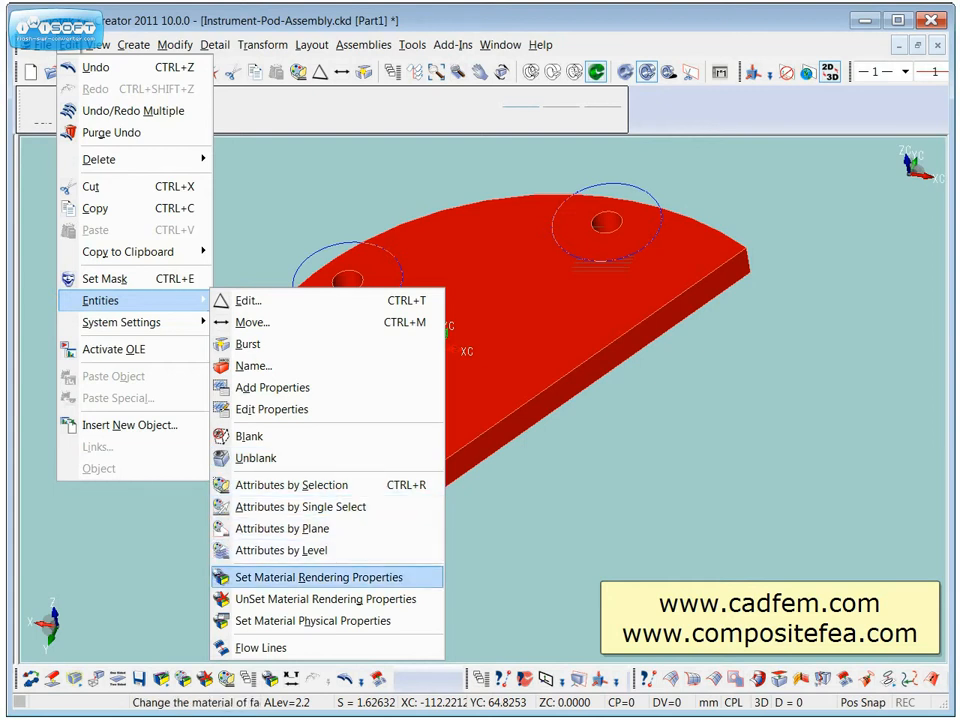
# Set the plate's material rendering colour to blue (RGB 0, 128, 192)
pyautogui.click(319, 577)
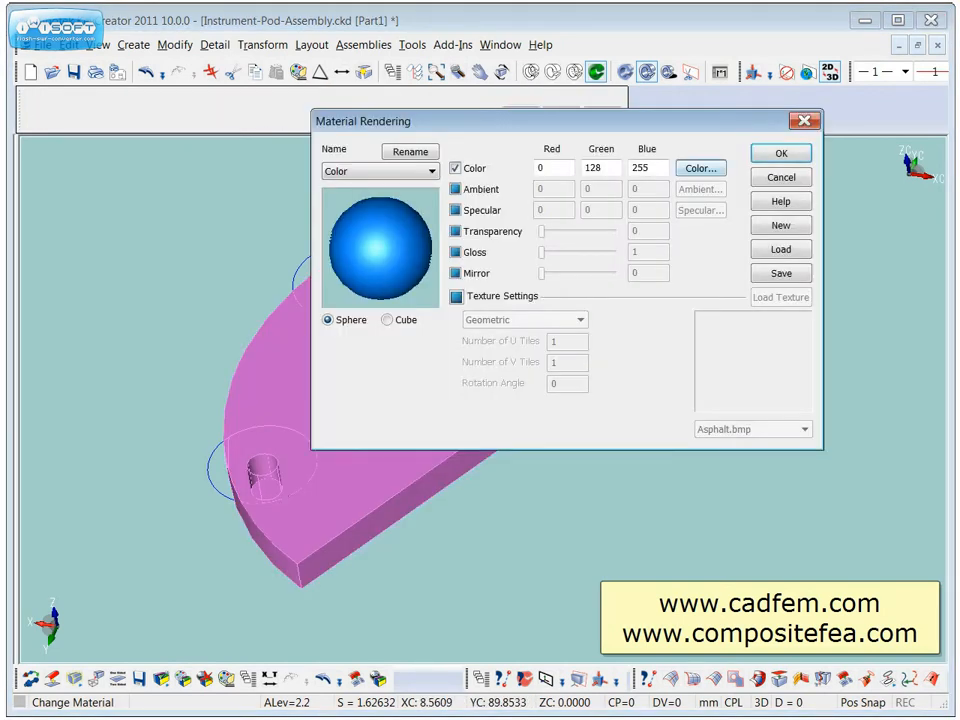
pyautogui.click(701, 167)
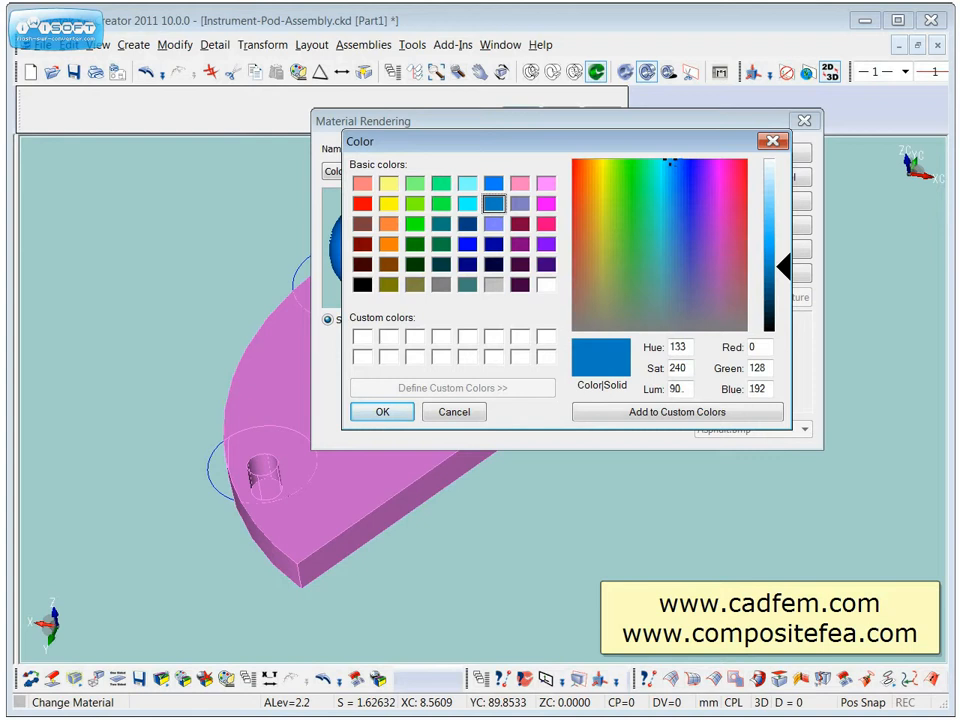
pyautogui.click(382, 411)
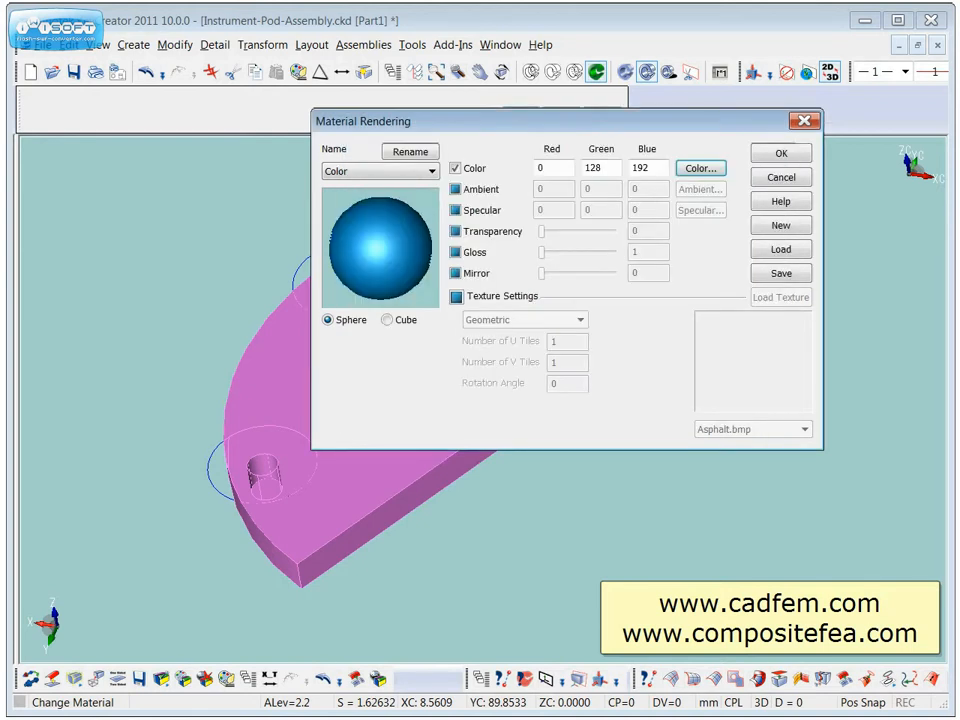
pyautogui.click(780, 152)
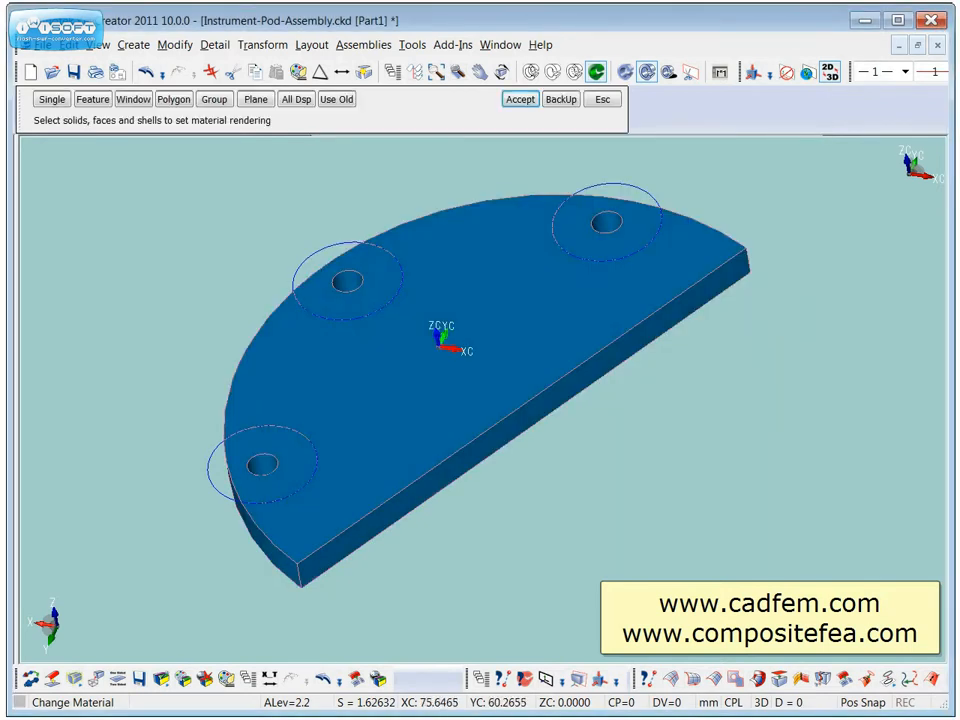
pyautogui.moveTo(607, 222)
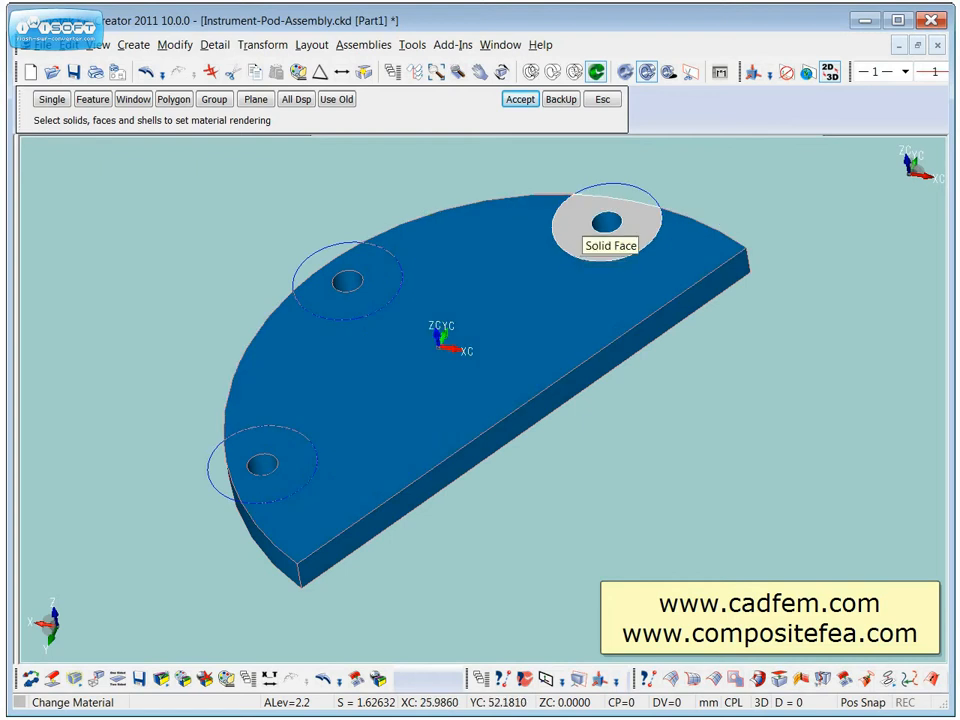
# Set the rendering colour of the three annular hole patches to red (RGB 255, 0, 0)
pyautogui.click(610, 220)
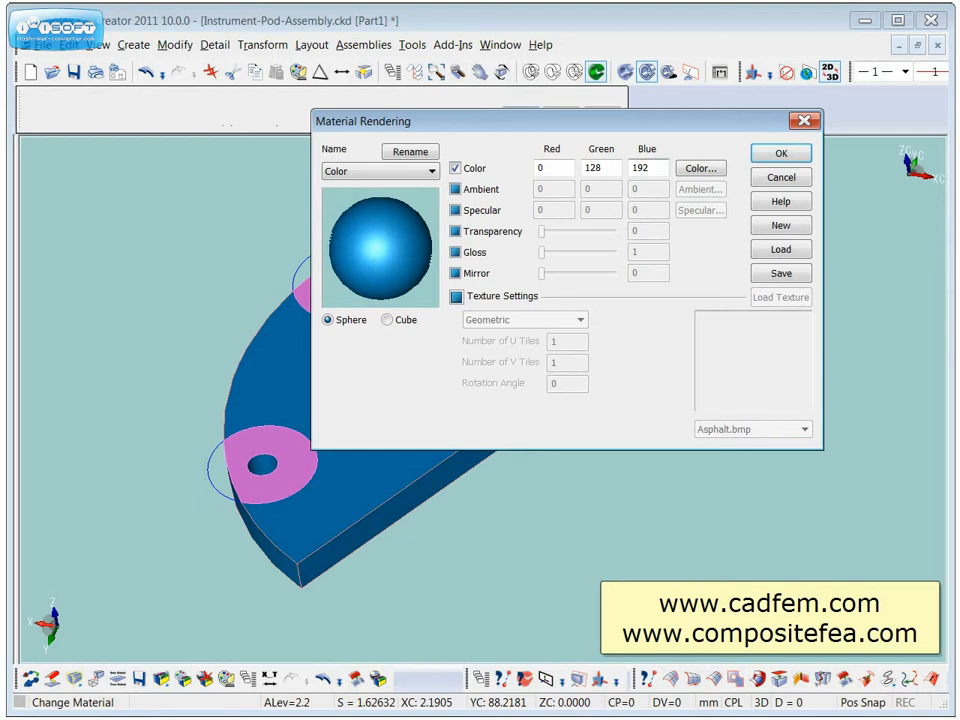
pyautogui.click(700, 167)
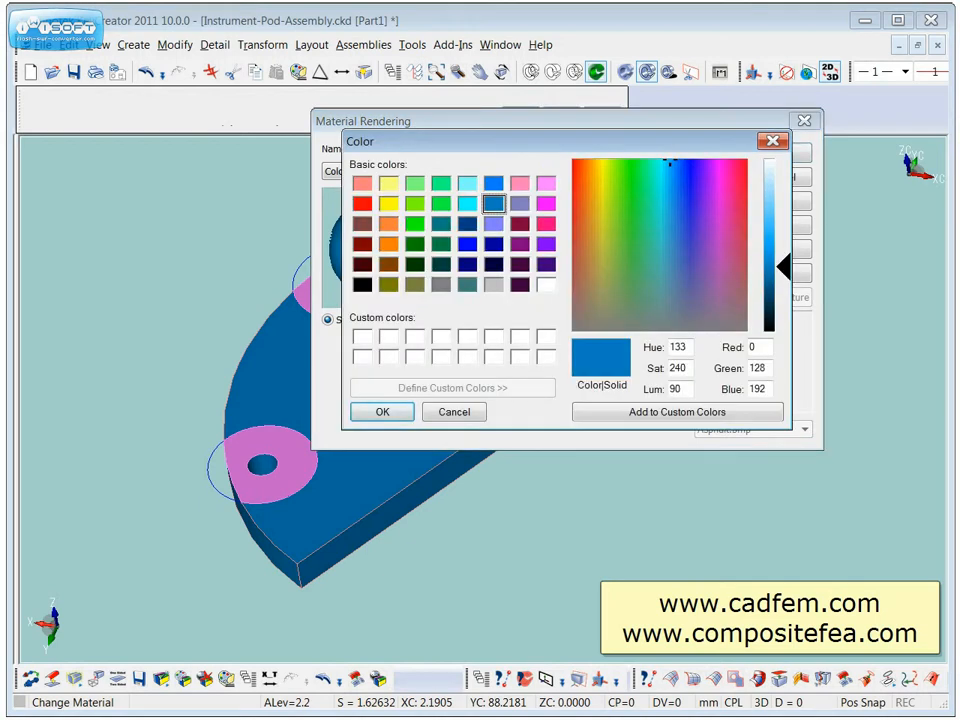
pyautogui.click(382, 411)
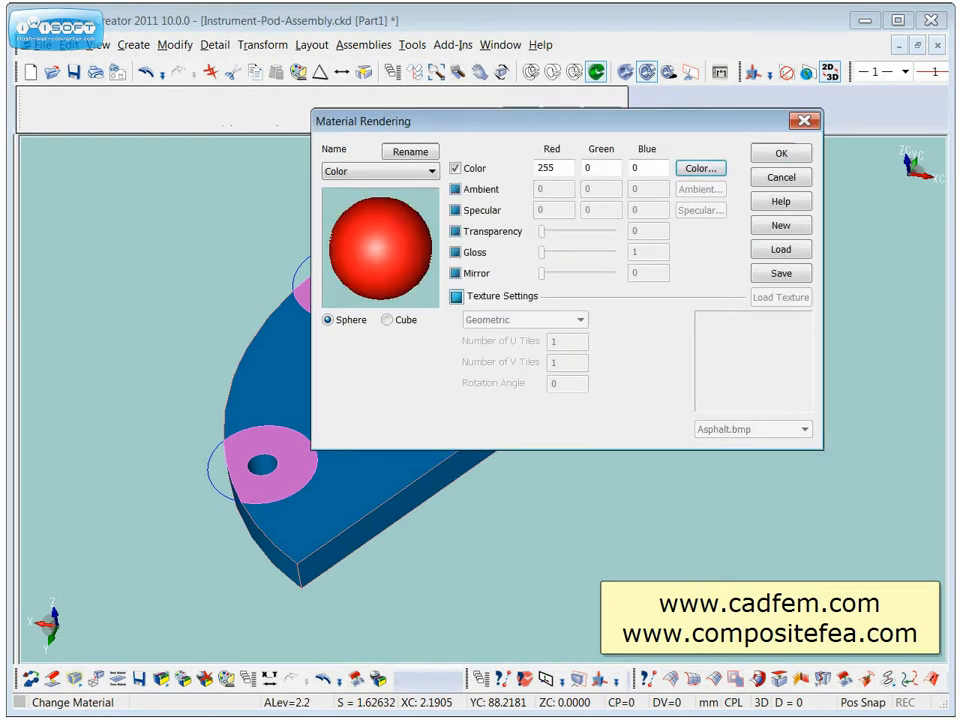
pyautogui.click(780, 152)
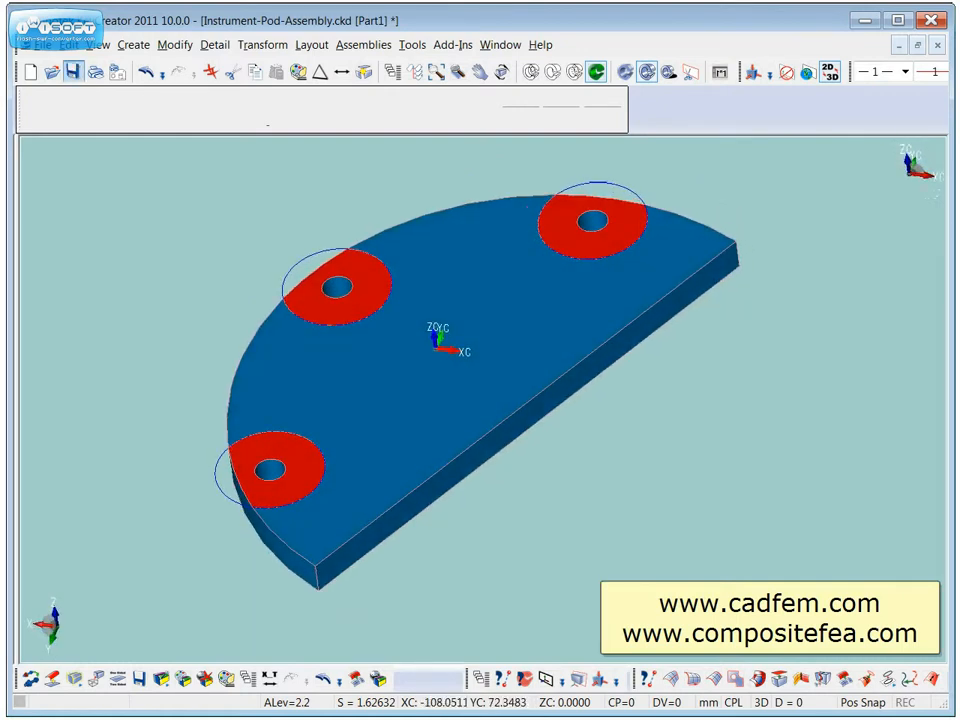
# Export the model as Parasolid, overwriting cover2.x_t
pyautogui.click(42, 46)
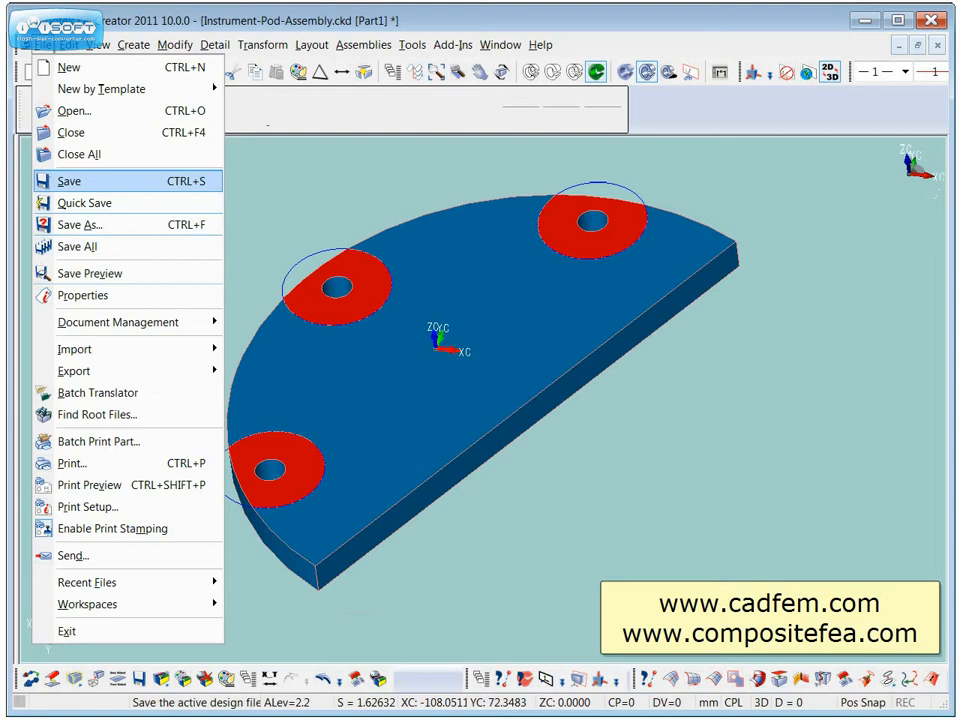
pyautogui.moveTo(74, 371)
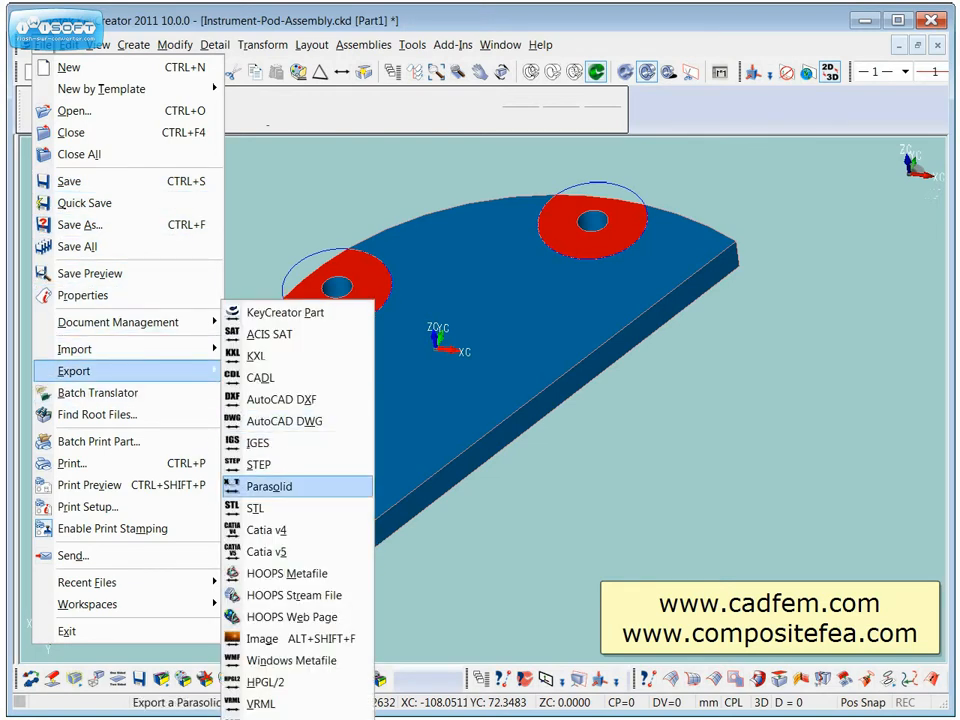
pyautogui.click(268, 486)
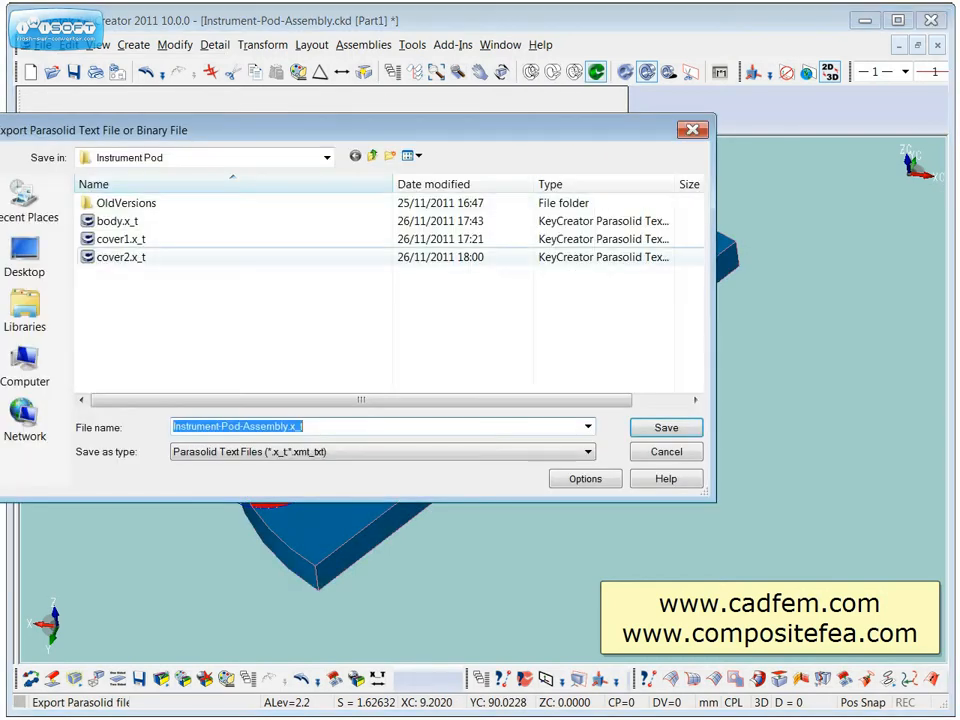
pyautogui.click(121, 257)
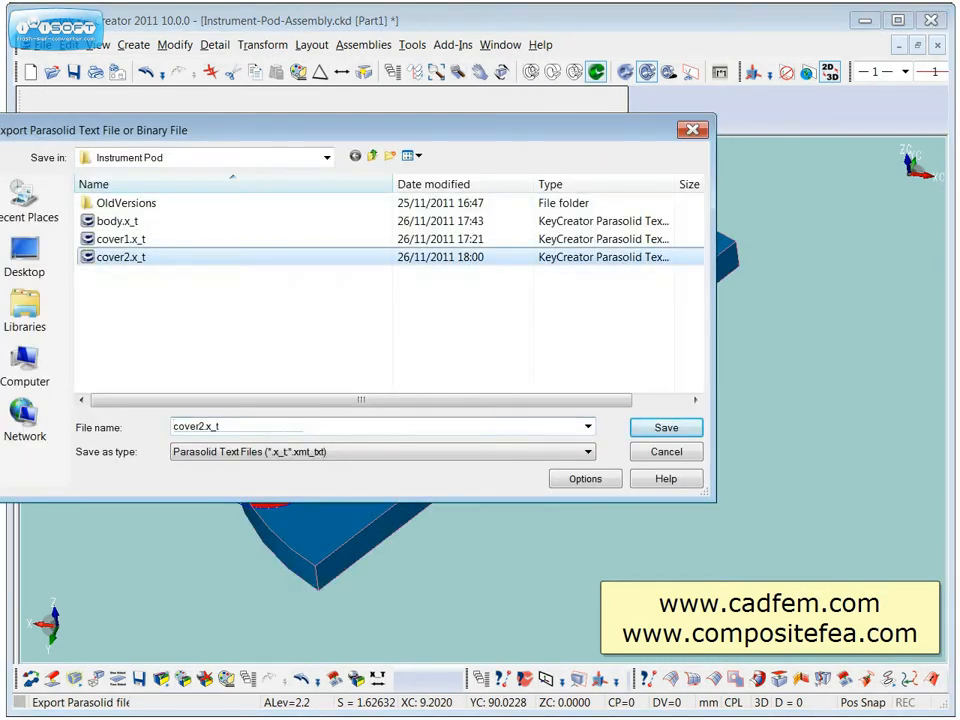
pyautogui.click(665, 427)
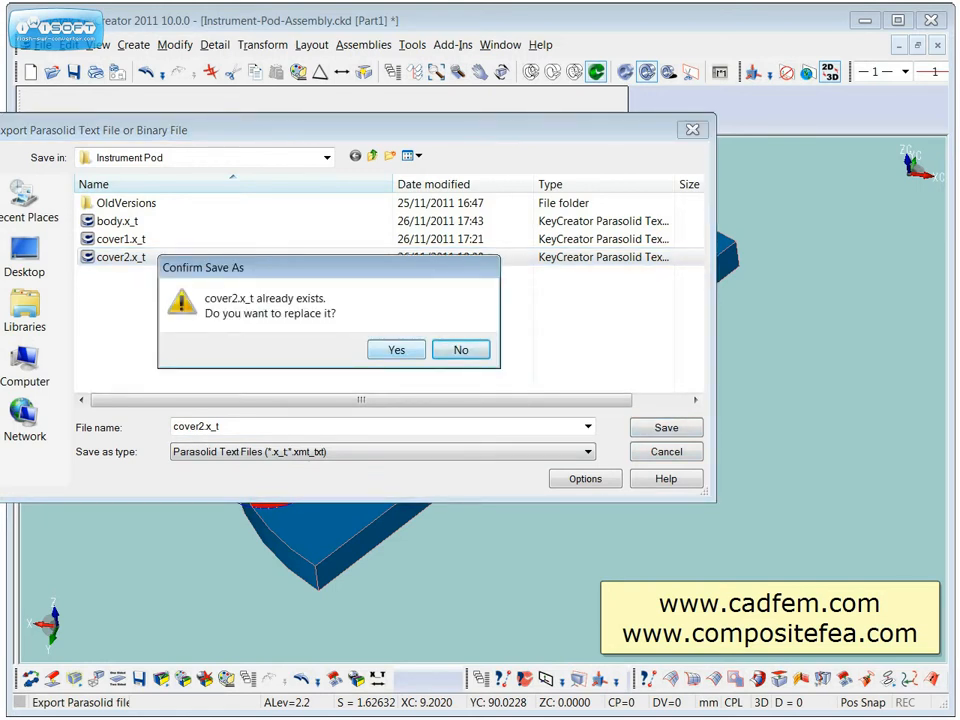
pyautogui.click(396, 349)
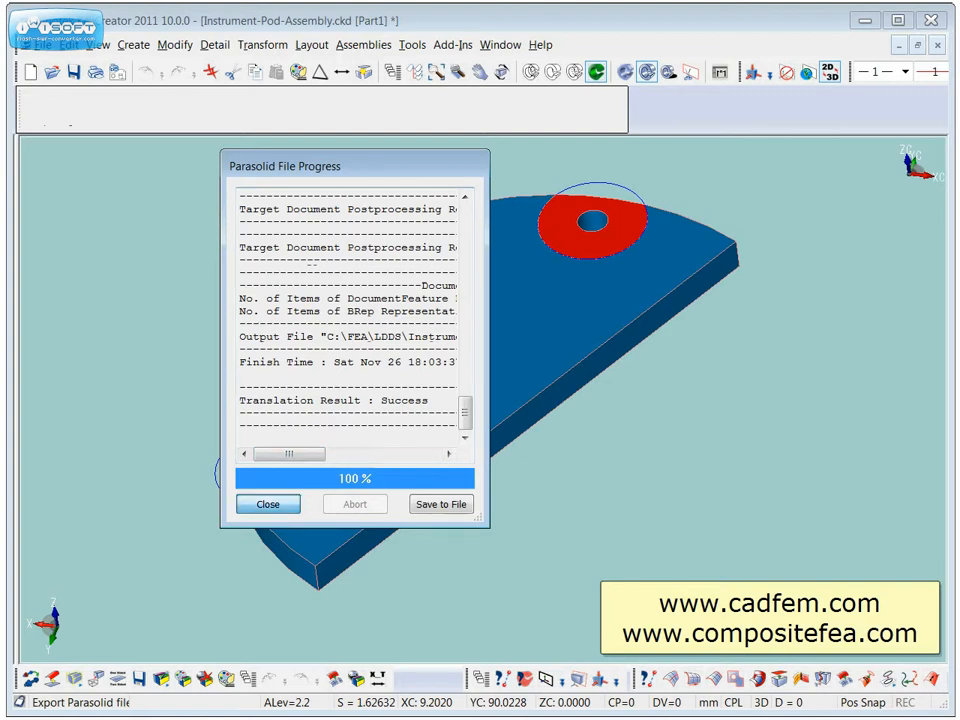
pyautogui.click(267, 503)
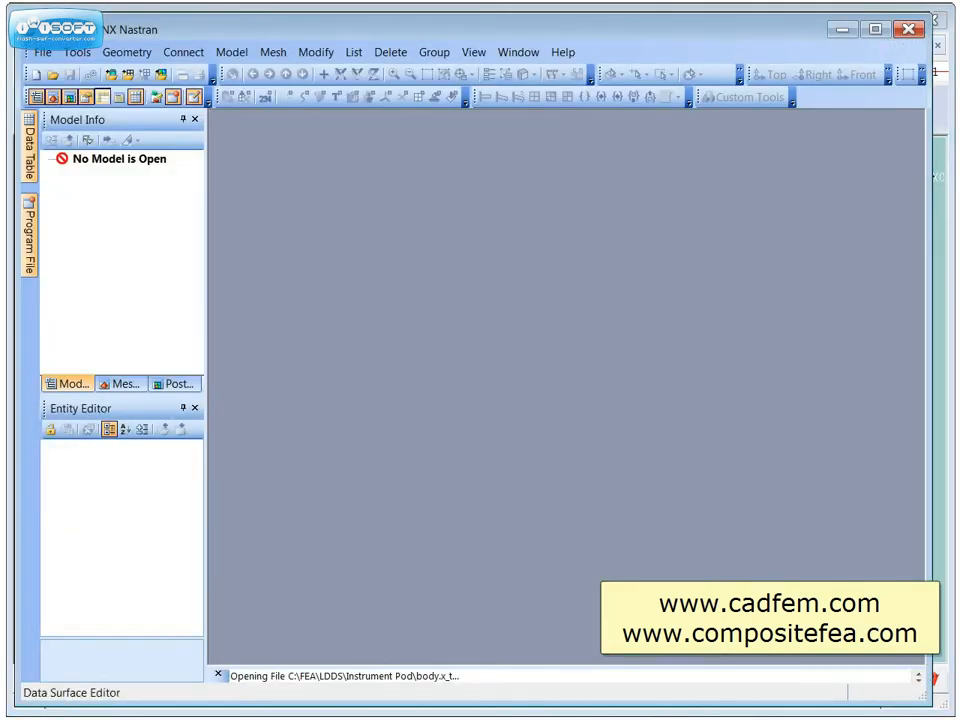
# Import cover2.x_t as geometry into Femap, keeping colours from the file
pyautogui.click(42, 52)
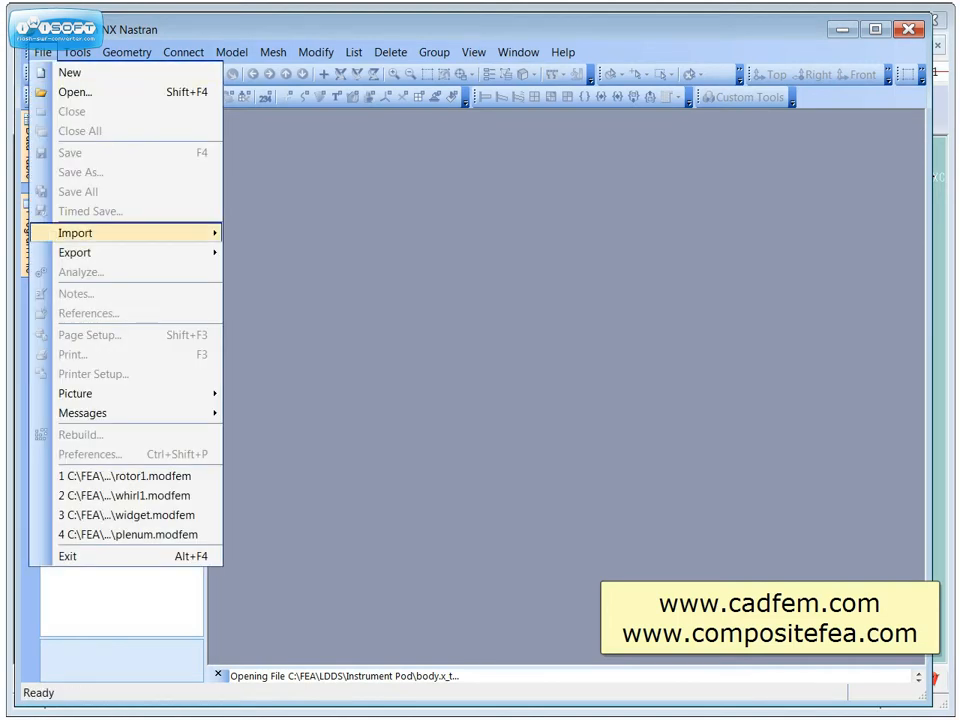
pyautogui.click(74, 232)
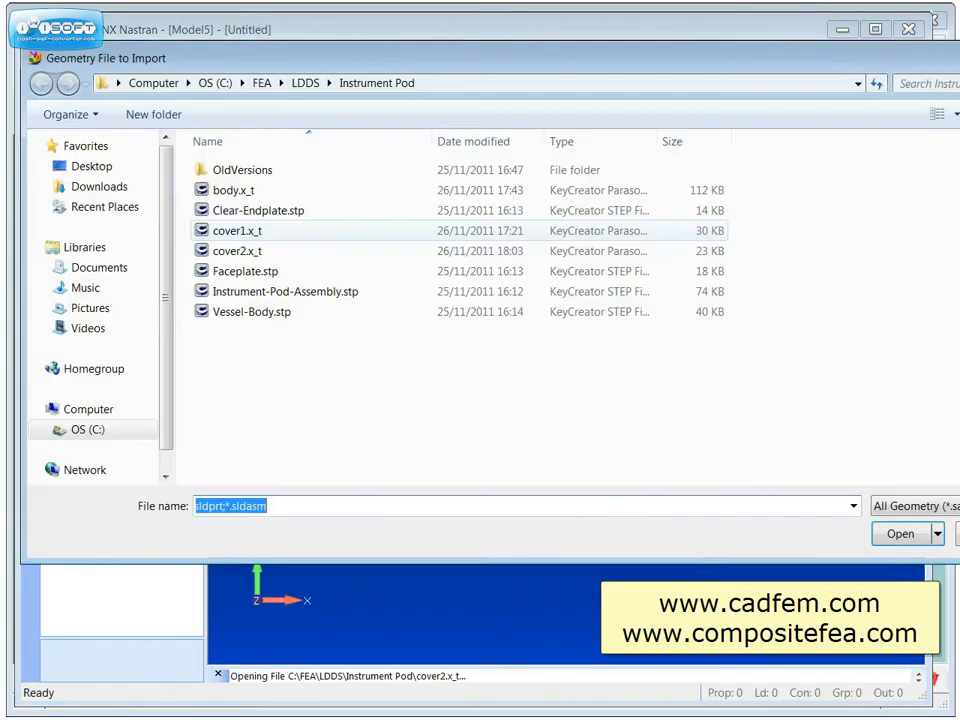
pyautogui.click(237, 251)
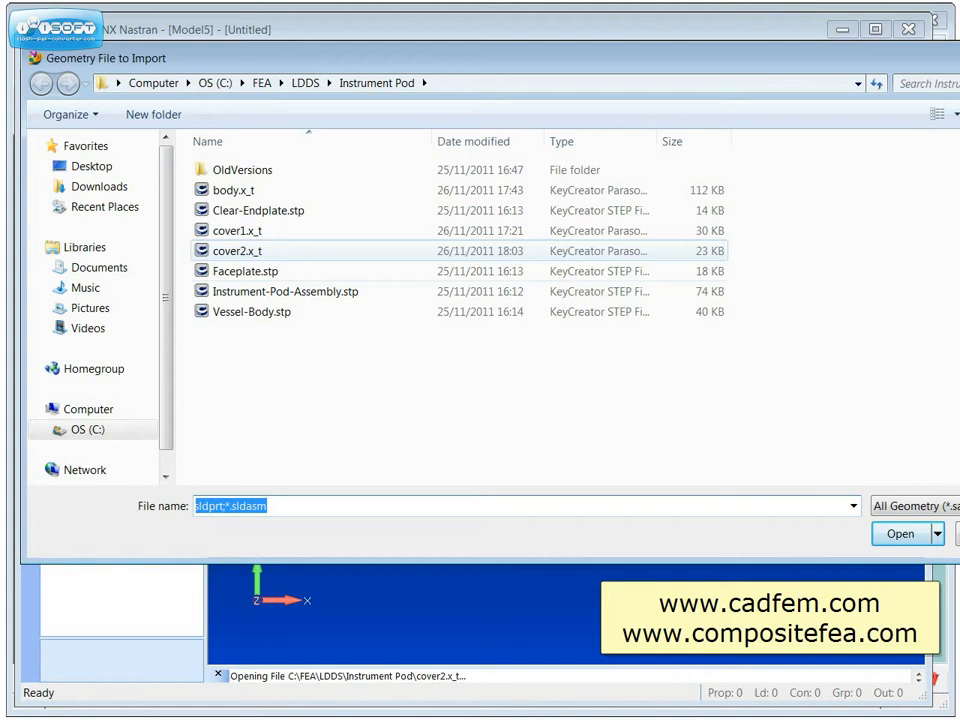
pyautogui.click(901, 533)
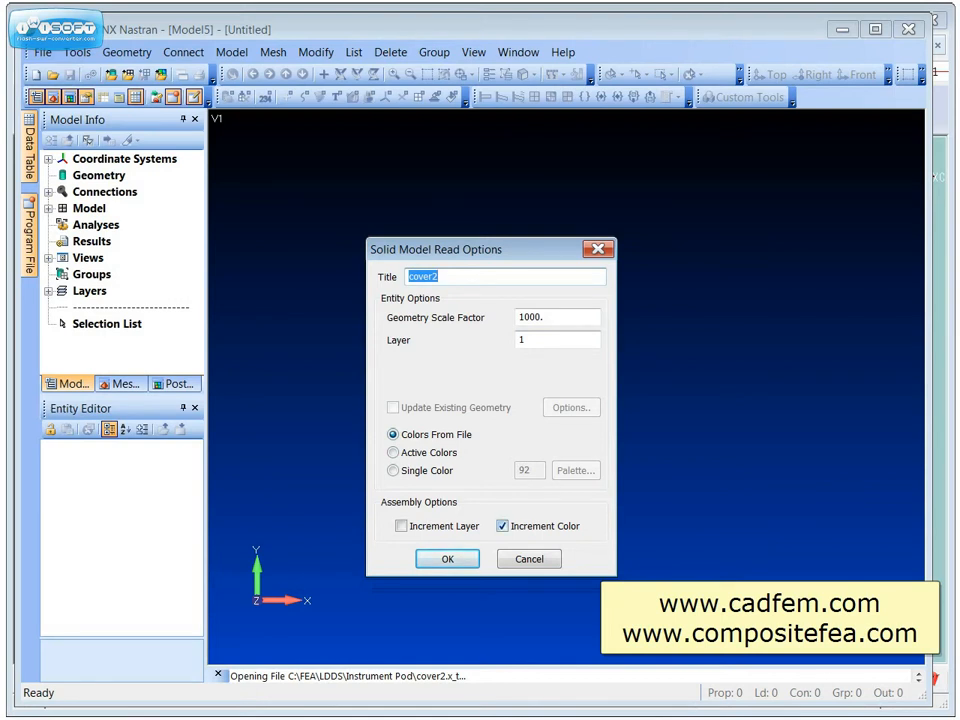
pyautogui.click(447, 559)
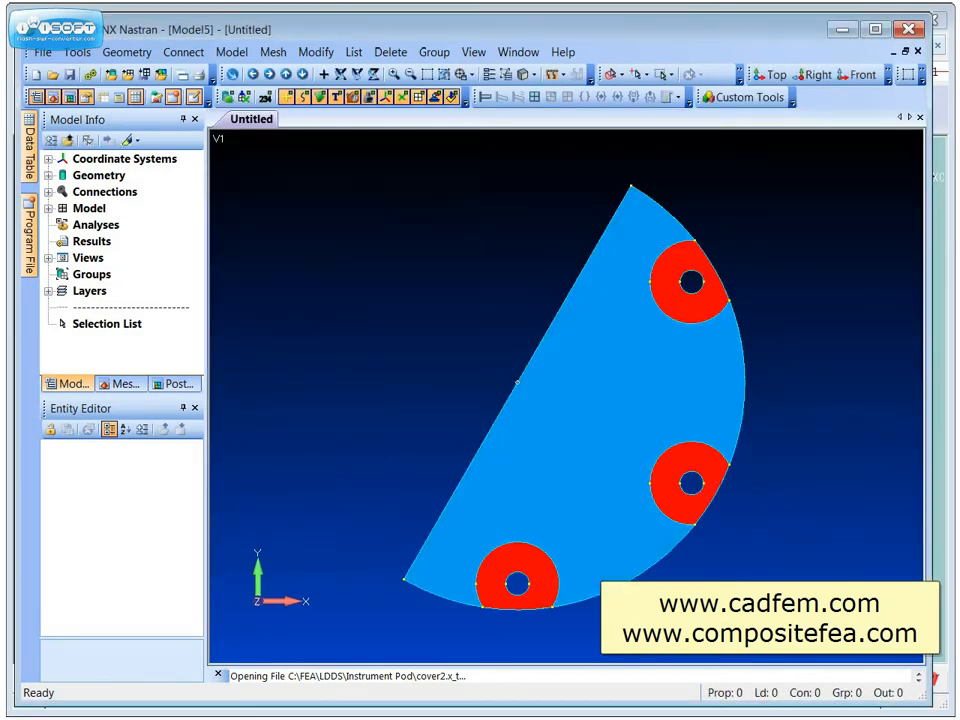